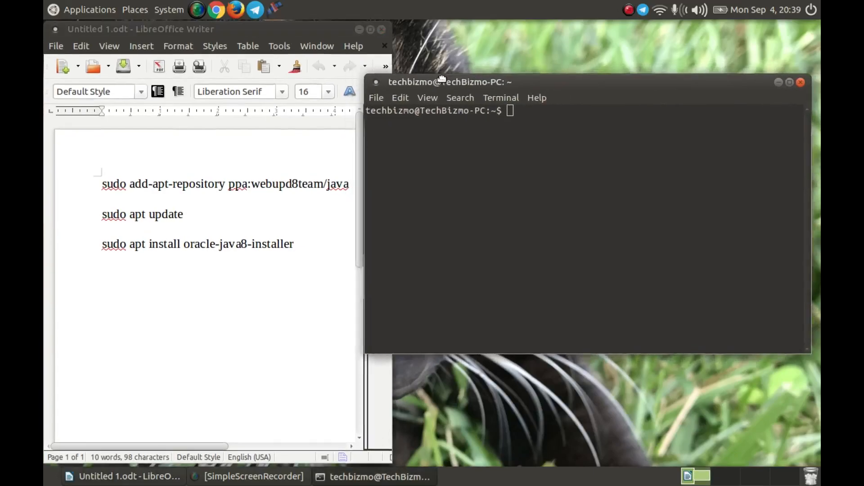
Step: Add the ppa:webupd8team/java repository with 'sudo add-apt-repository'
{"action": "left_click_drag", "start_coordinate": [441, 81], "coordinate": [460, 91]}
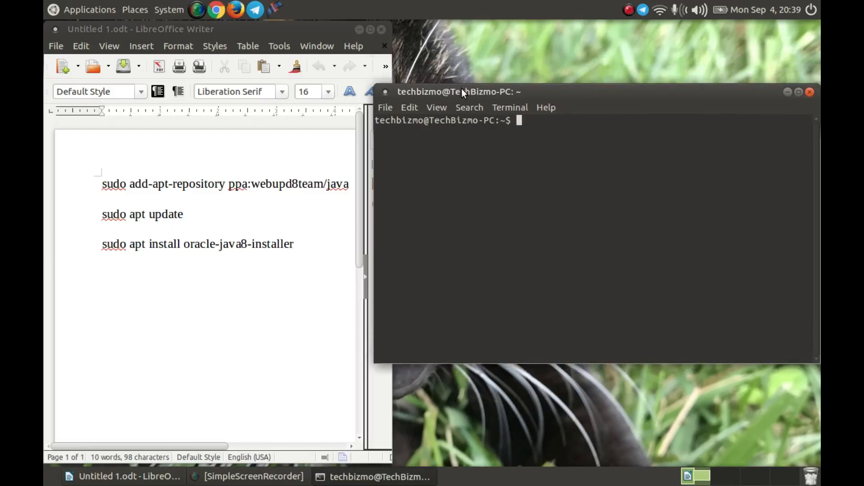
{"action": "type", "text": "sudo ad"}
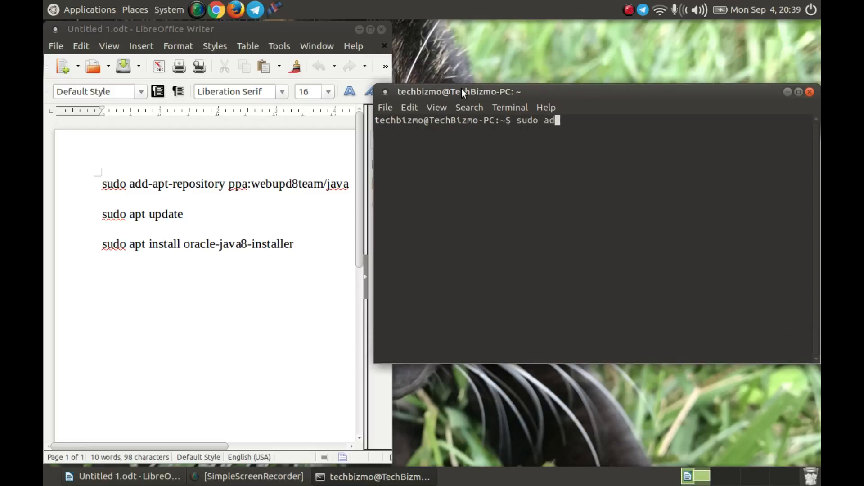
{"action": "type", "text": "d-apt"}
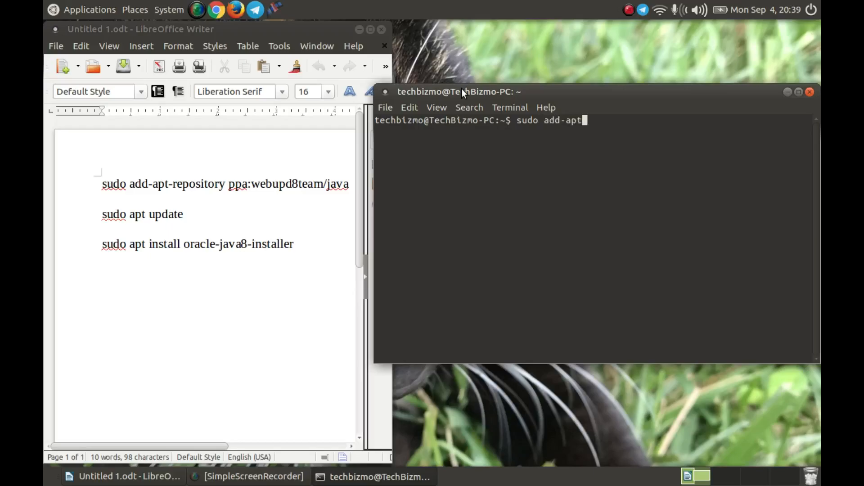
{"action": "type", "text": "-rep"}
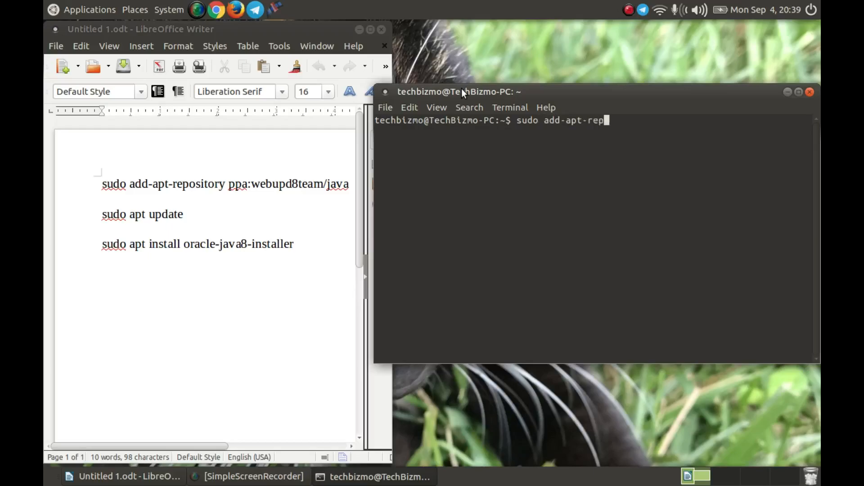
{"action": "type", "text": "ository ppa"}
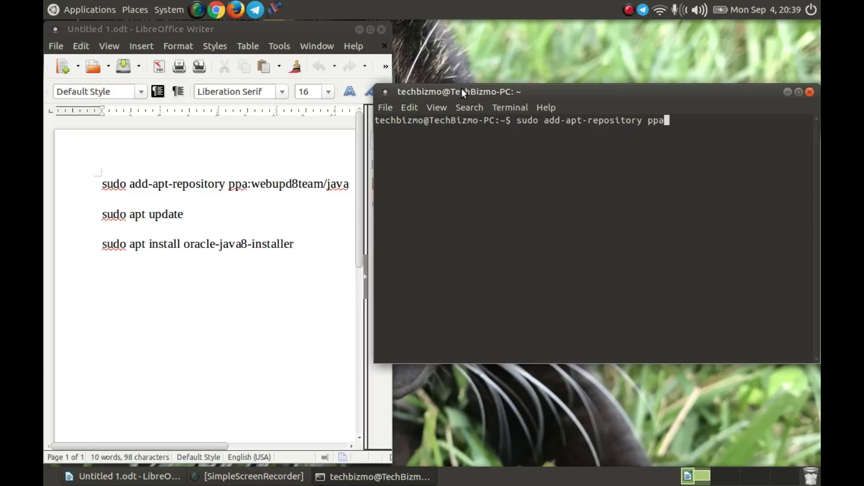
{"action": "type", "text": ":web"}
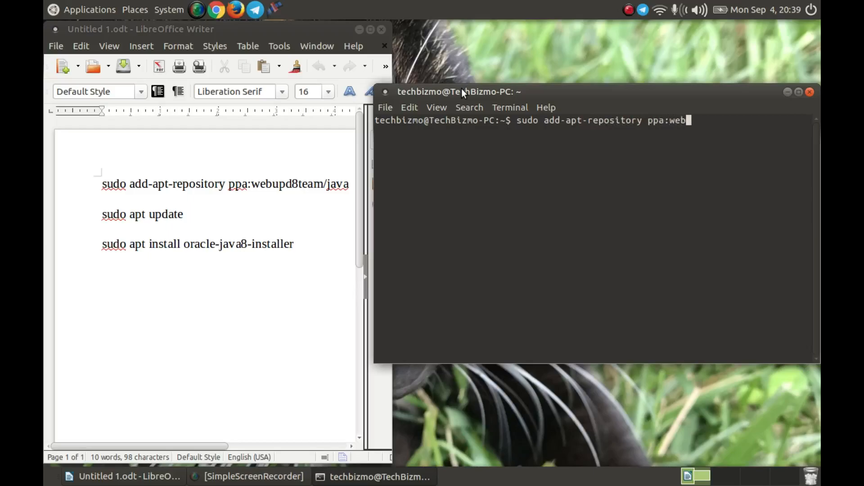
{"action": "type", "text": "u"}
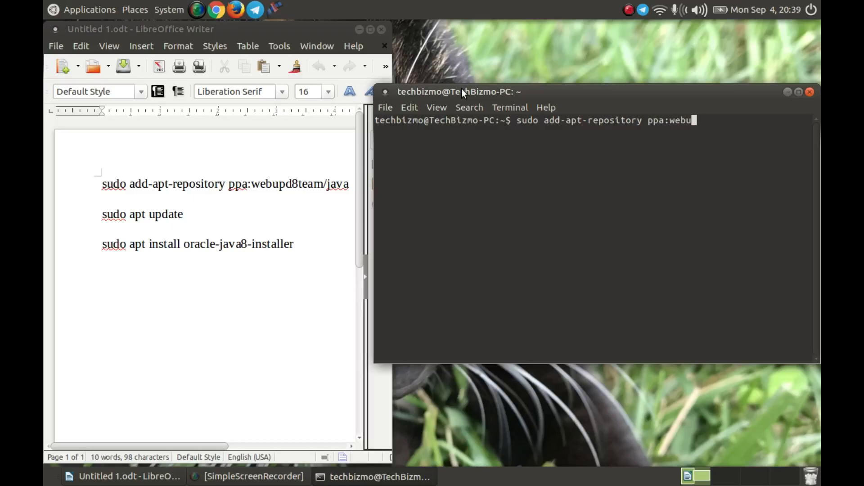
{"action": "type", "text": "pd8"}
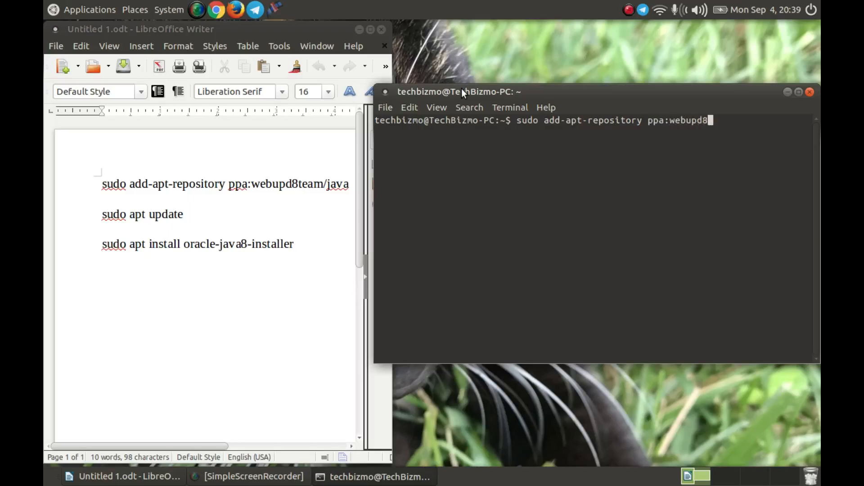
{"action": "type", "text": "team/"}
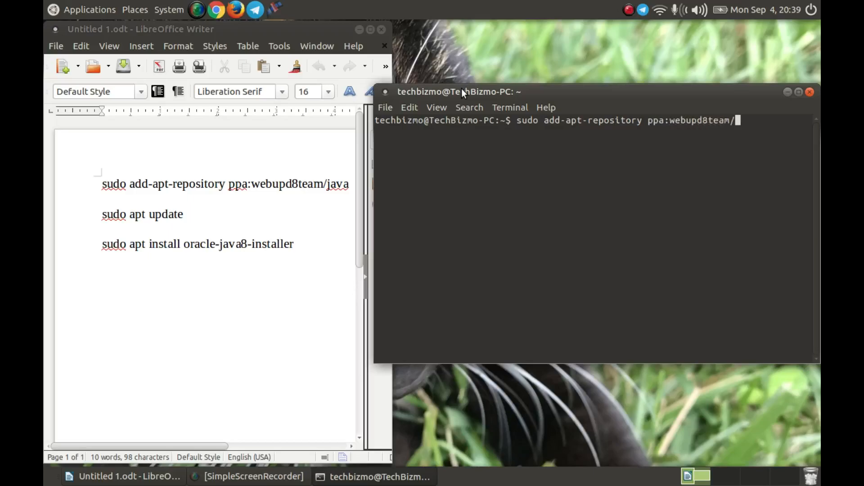
{"action": "type", "text": "java"}
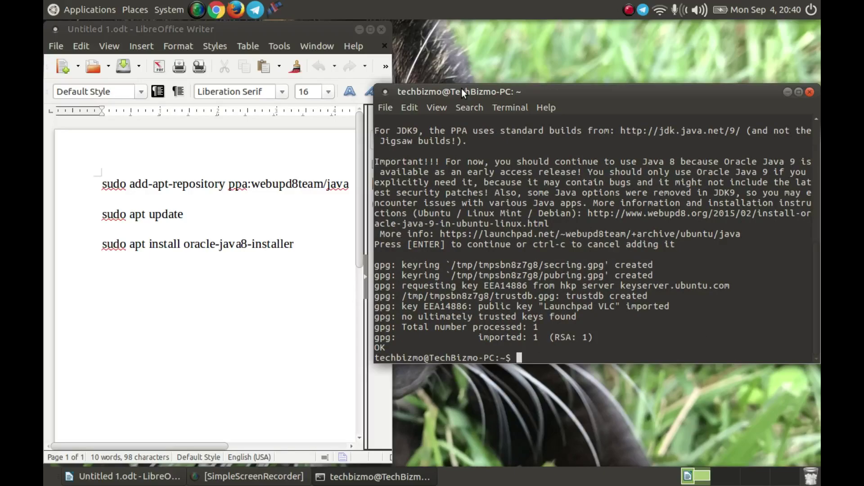
Step: Run 'sudo apt update' to pick up the Java PPA's package lists
{"action": "type", "text": "sudo apt update"}
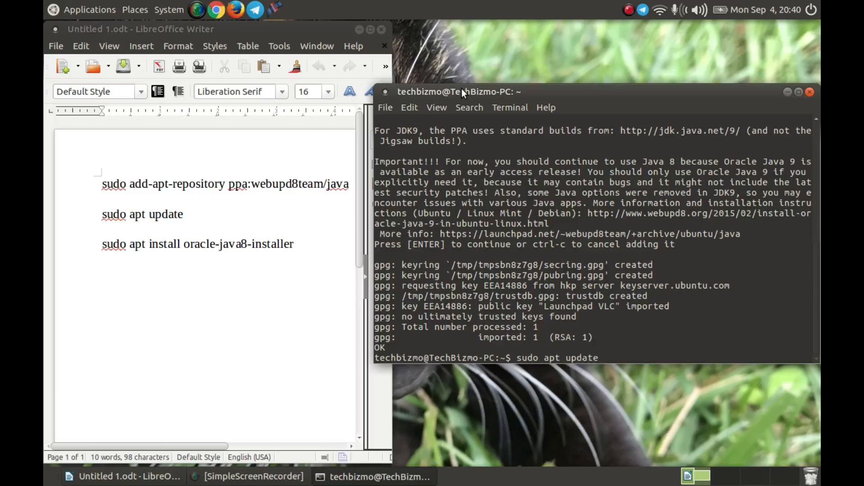
{"action": "key", "text": "Return"}
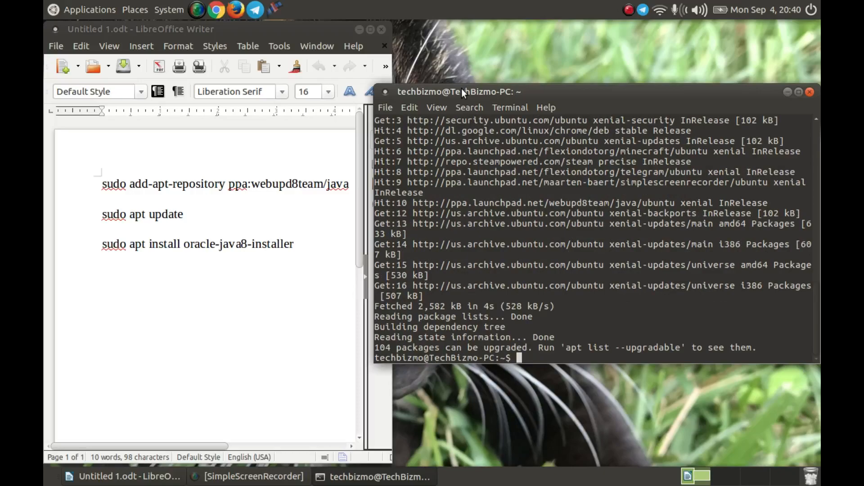
Step: Run 'sudo apt install oracle-java8-installer' up to the continue prompt
{"action": "type", "text": "sudo"}
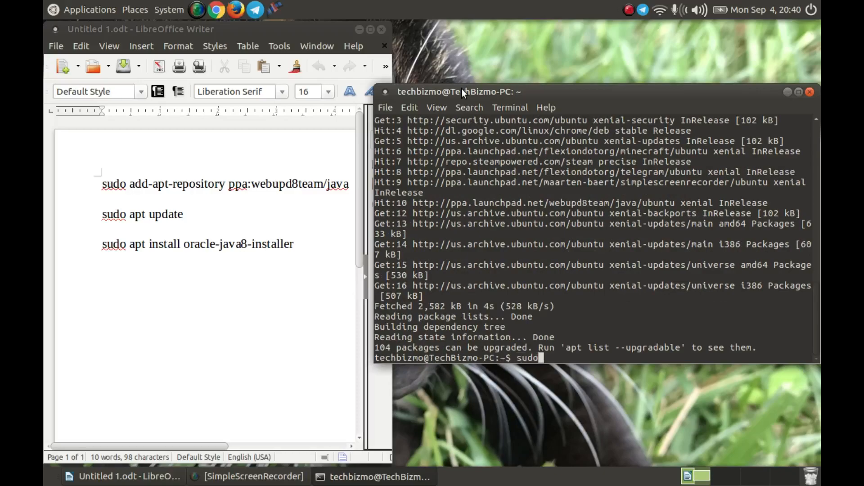
{"action": "type", "text": "apt i"}
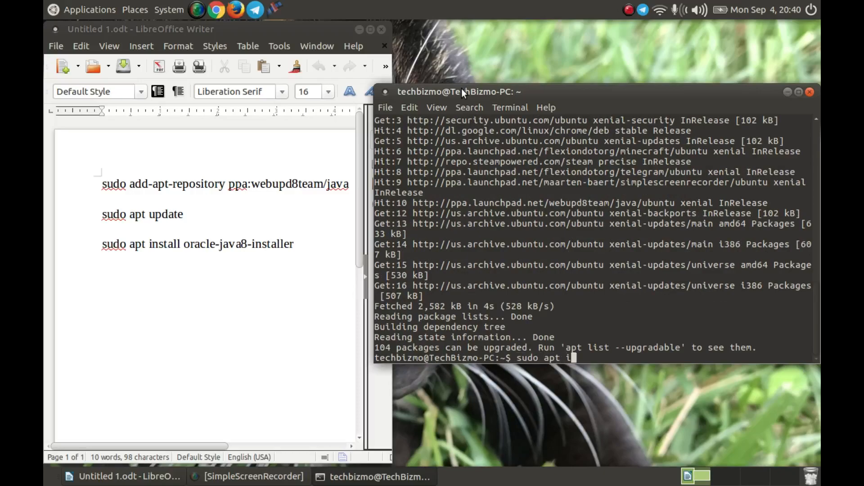
{"action": "type", "text": "nstall"}
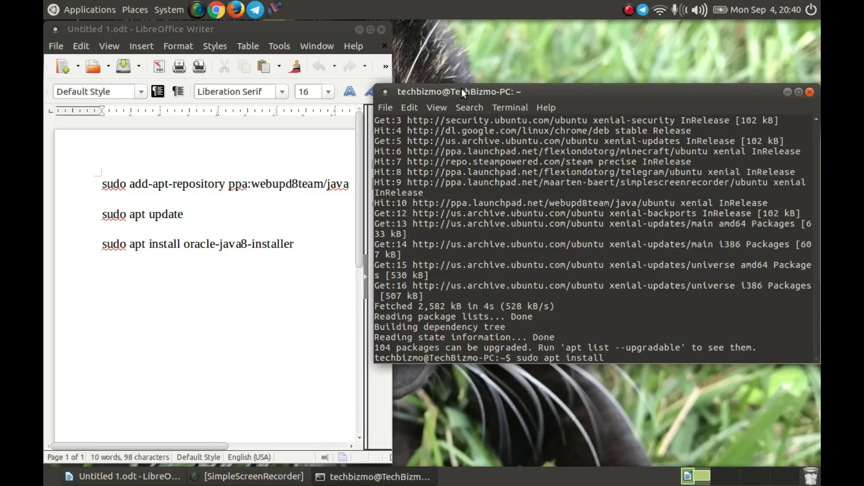
{"action": "type", "text": "oracle"}
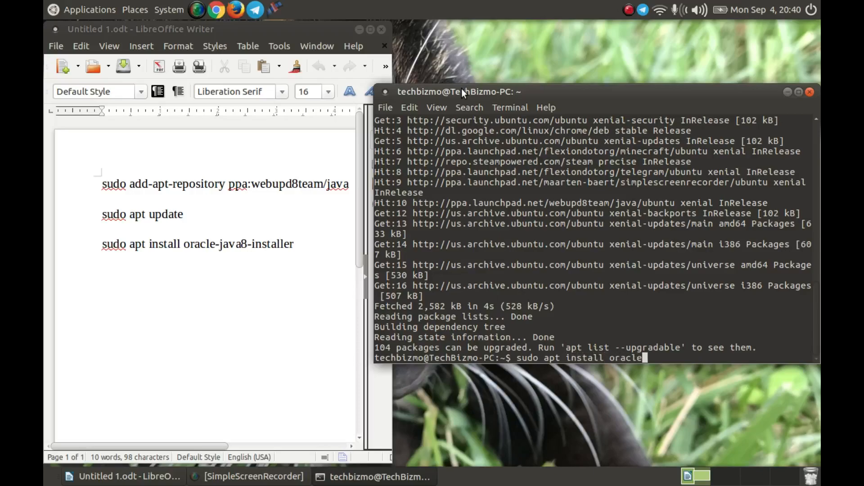
{"action": "type", "text": "-java8"}
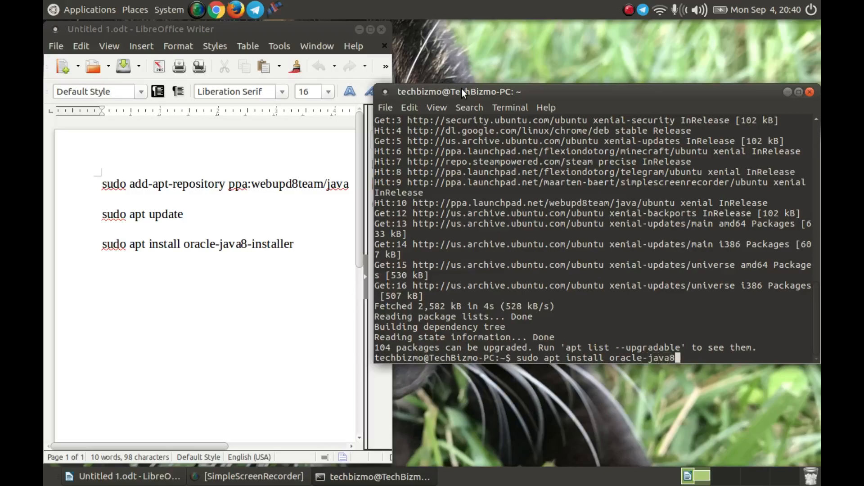
{"action": "type", "text": "-installe"}
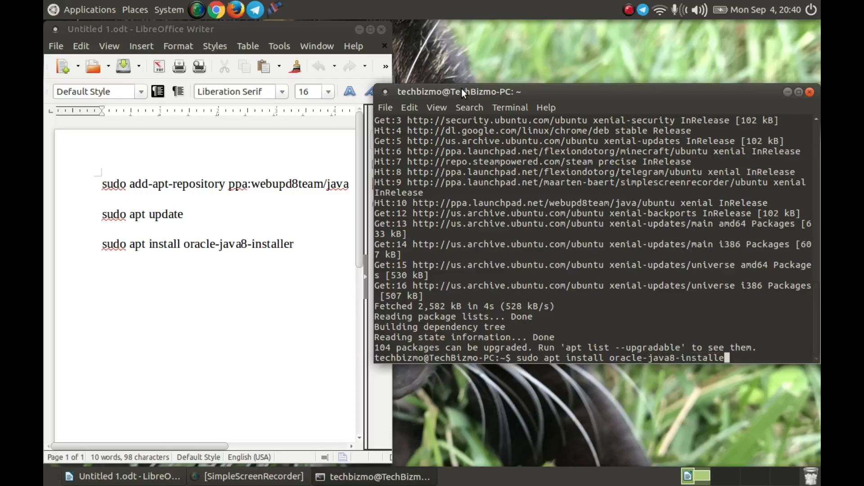
{"action": "key", "text": "Return"}
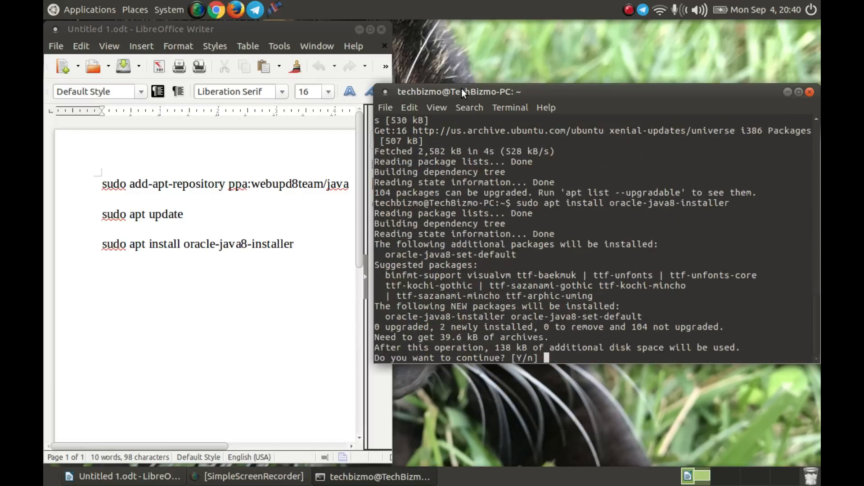
Step: Answer 'y' so the installer finishes installing Oracle JDK 8
{"action": "type", "text": "y"}
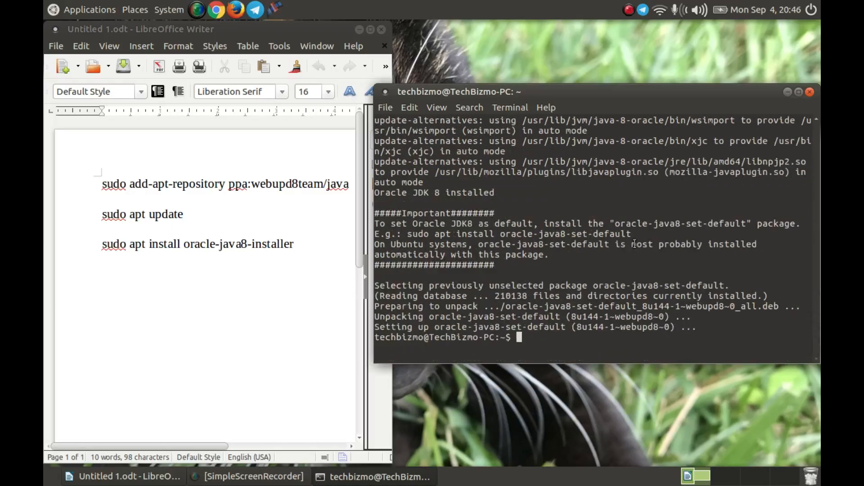
{"action": "mouse_move", "coordinate": [700, 168]}
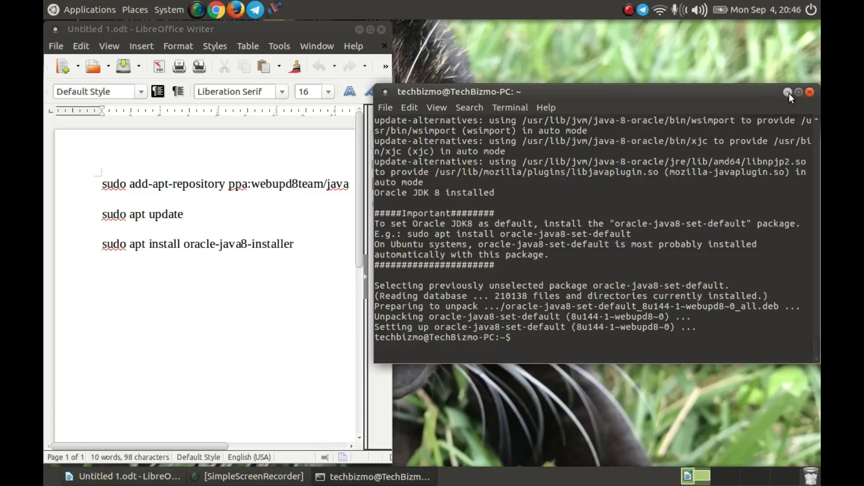
Step: Find Oracle Java 8 Mission Control, Console and VisualVM in the Applications menu, then close it
{"action": "left_click", "coordinate": [785, 92]}
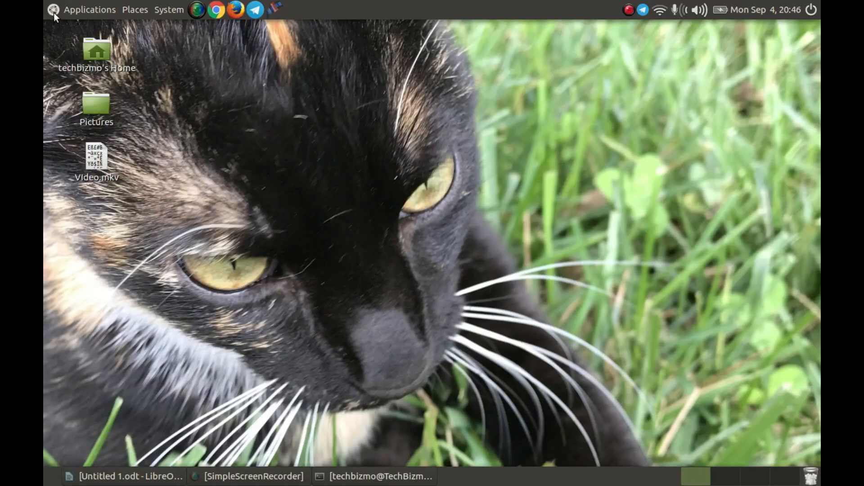
{"action": "left_click", "coordinate": [89, 9]}
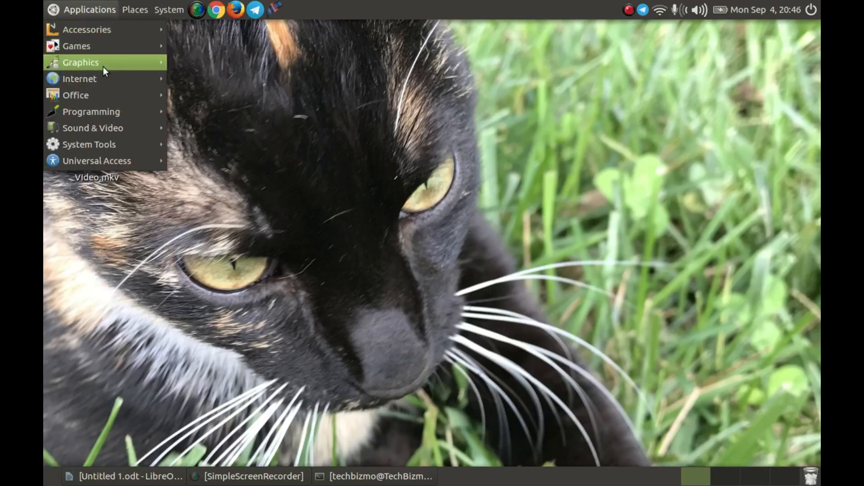
{"action": "mouse_move", "coordinate": [108, 110]}
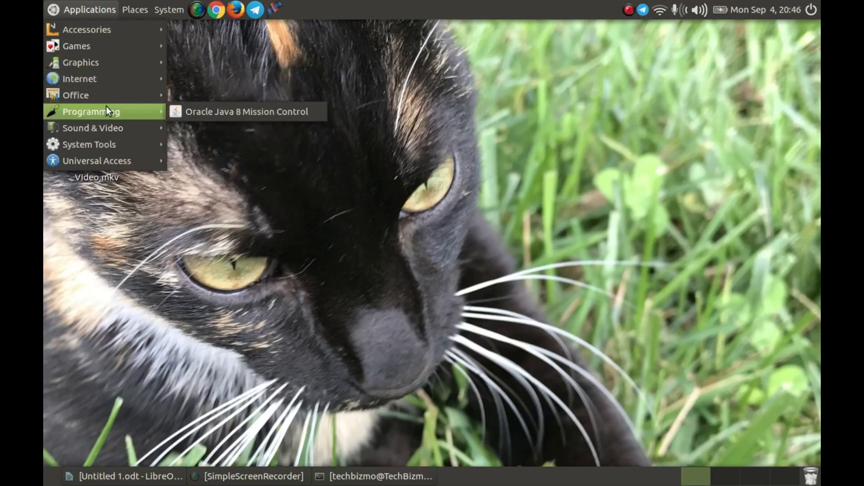
{"action": "mouse_move", "coordinate": [203, 130]}
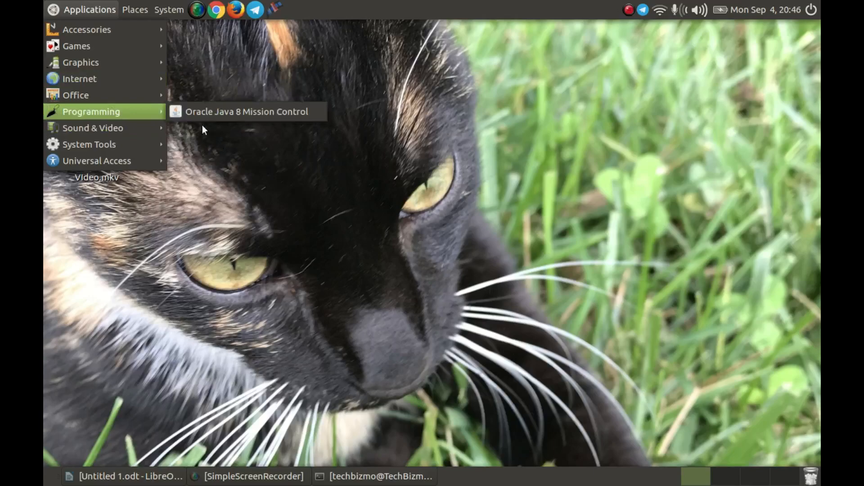
{"action": "mouse_move", "coordinate": [92, 128]}
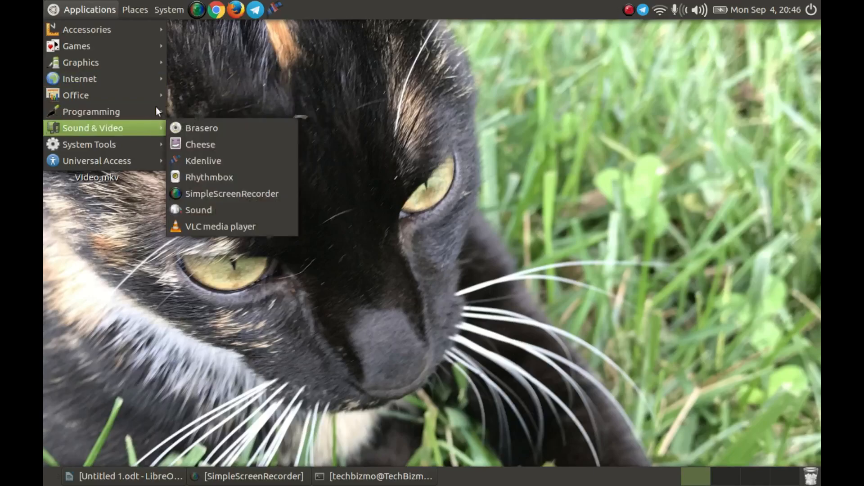
{"action": "mouse_move", "coordinate": [92, 111]}
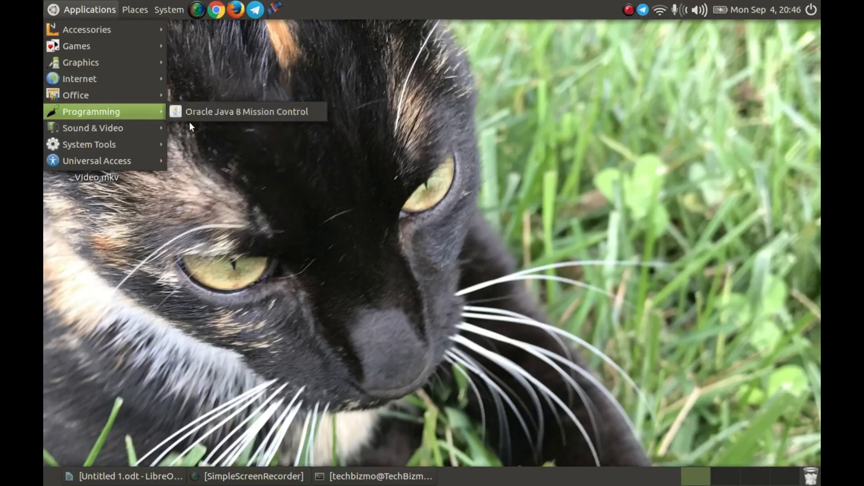
{"action": "mouse_move", "coordinate": [90, 144]}
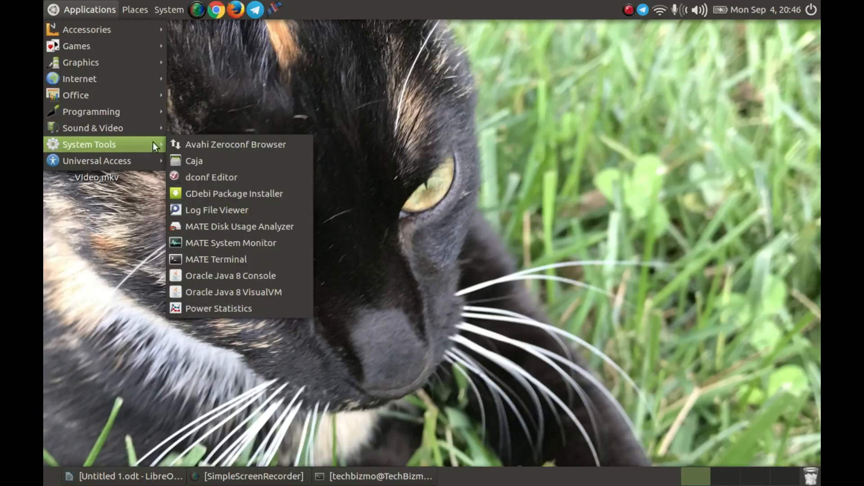
{"action": "mouse_move", "coordinate": [255, 304]}
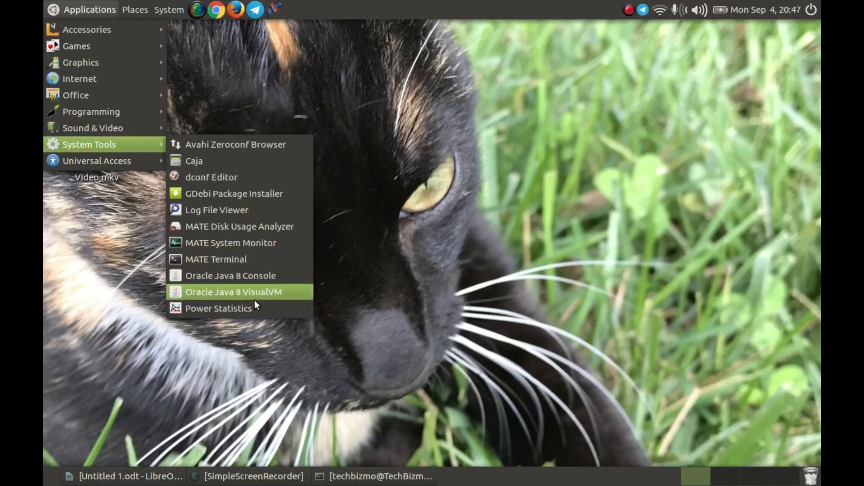
{"action": "mouse_move", "coordinate": [292, 295]}
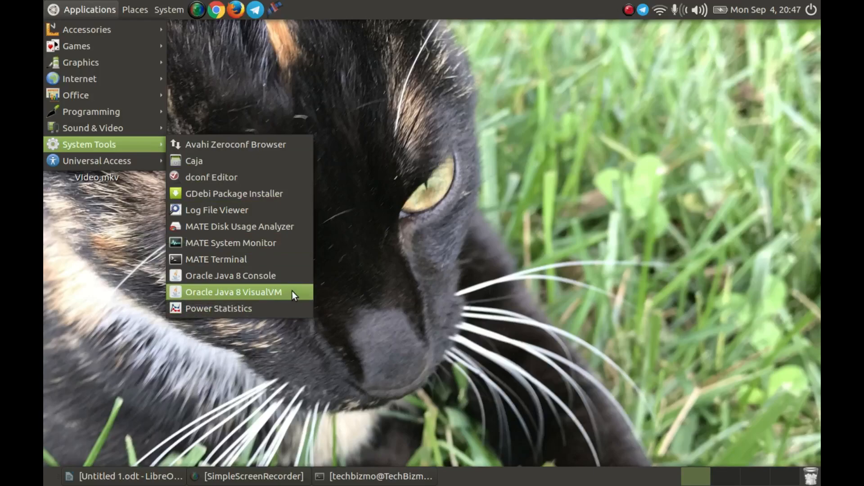
{"action": "left_click", "coordinate": [183, 40]}
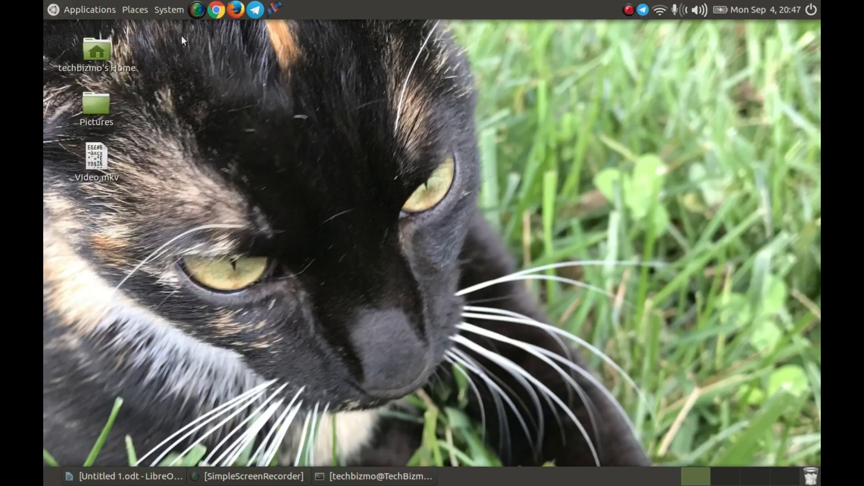
{"action": "mouse_move", "coordinate": [326, 193]}
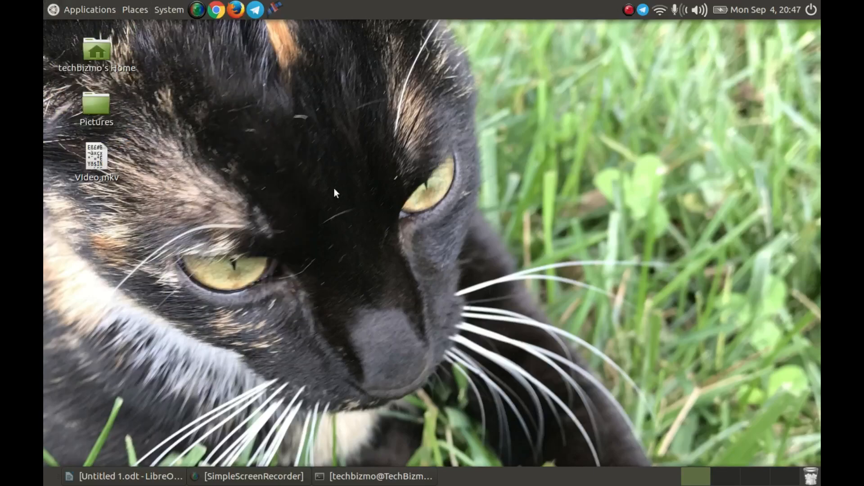